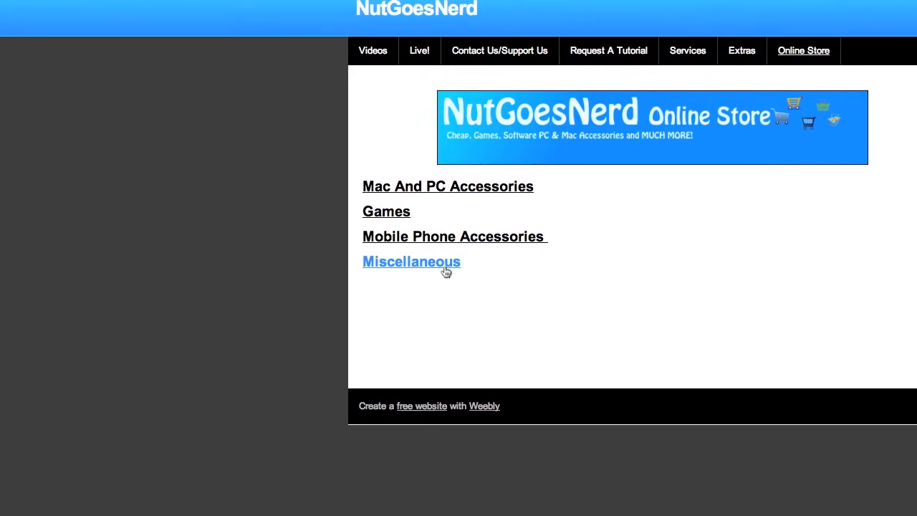
Scroll the Online Store page down to the category list.
{"action": "scroll", "scroll_direction": "down", "scroll_amount": 3}
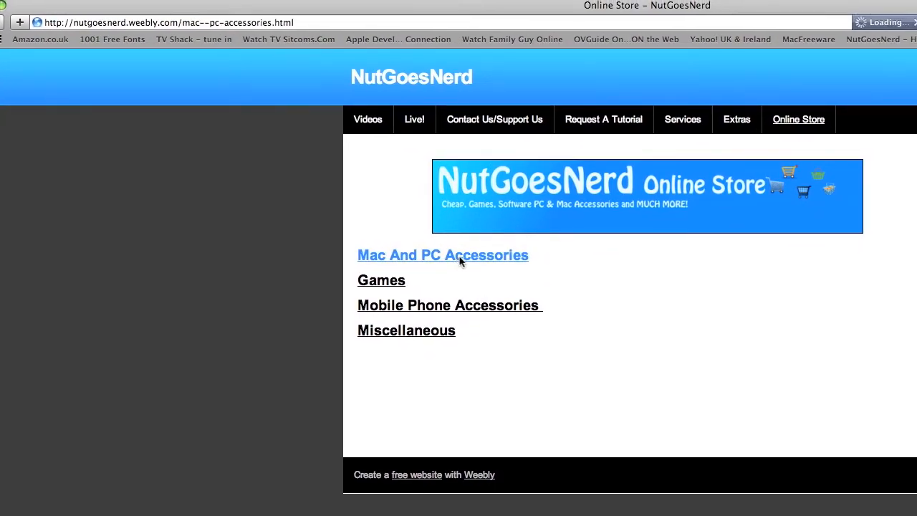
Open Mac And PC Accessories to see the 1 Meter VGA Cable, then go back.
{"action": "left_click", "coordinate": [443, 255]}
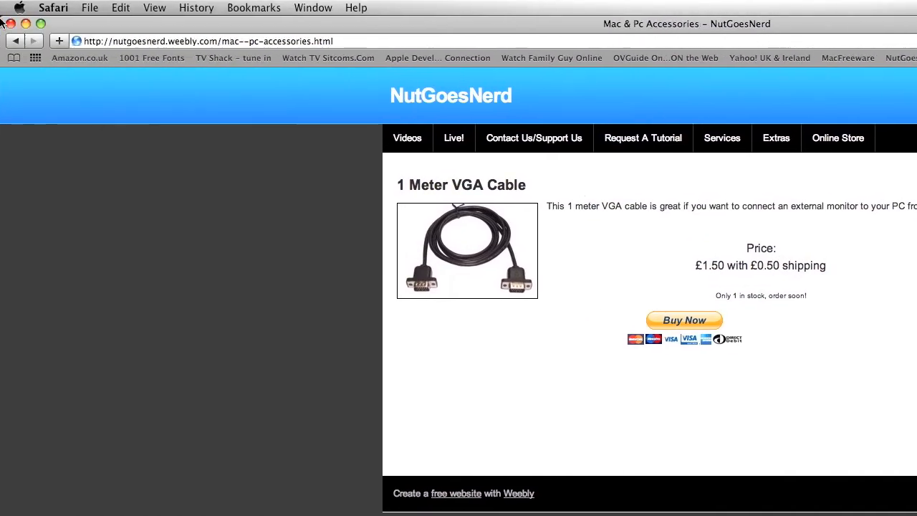
{"action": "left_click", "coordinate": [837, 138]}
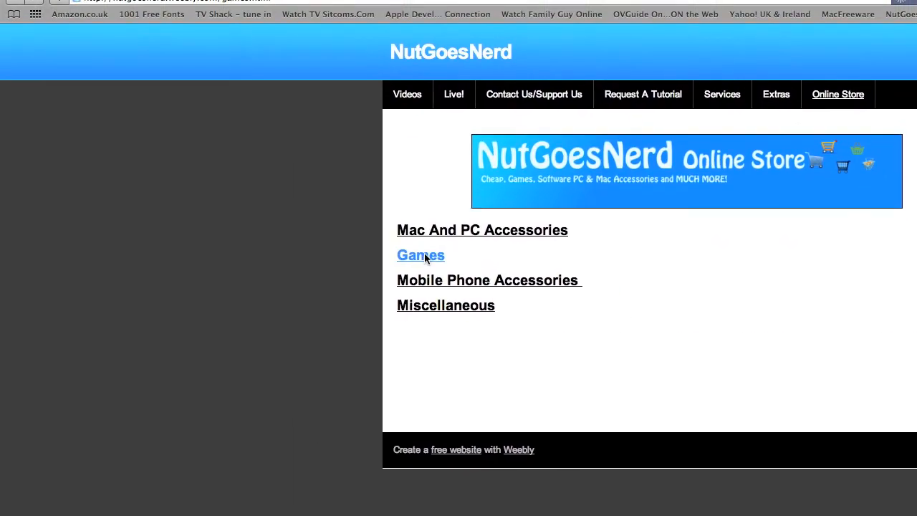
Scroll through Games: Hour Of Victory, Zoo Tycoon, Cluedo, Frogger and Operation.
{"action": "left_click", "coordinate": [420, 255]}
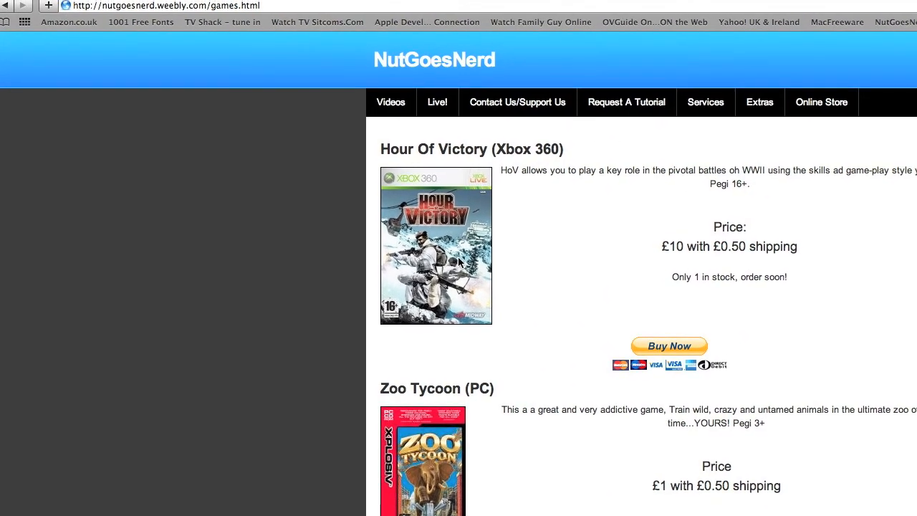
{"action": "scroll", "scroll_direction": "down", "scroll_amount": 3}
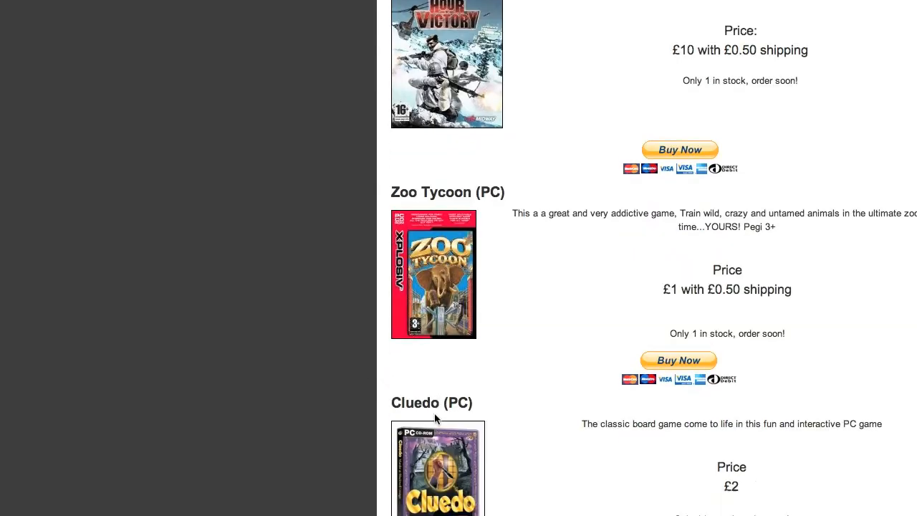
{"action": "scroll", "scroll_direction": "down", "scroll_amount": 3}
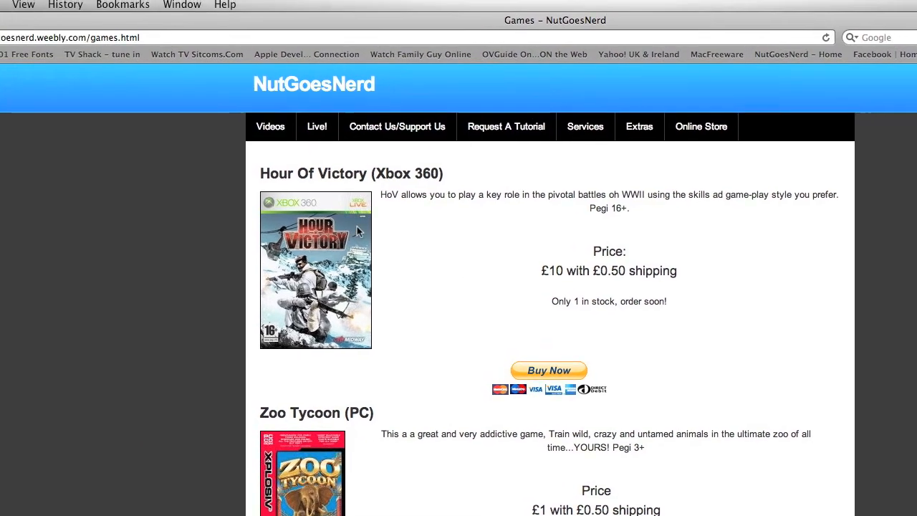
{"action": "scroll", "scroll_direction": "down", "scroll_amount": 3}
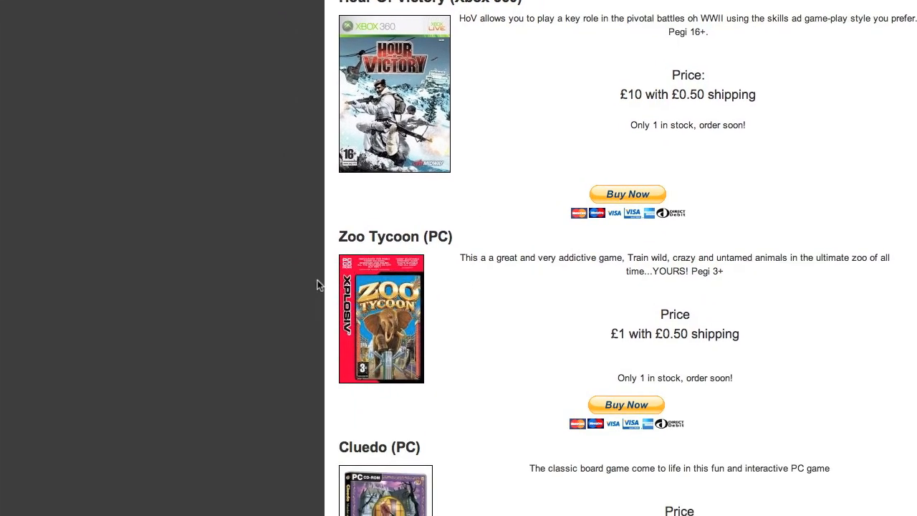
{"action": "scroll", "scroll_direction": "down", "scroll_amount": 3}
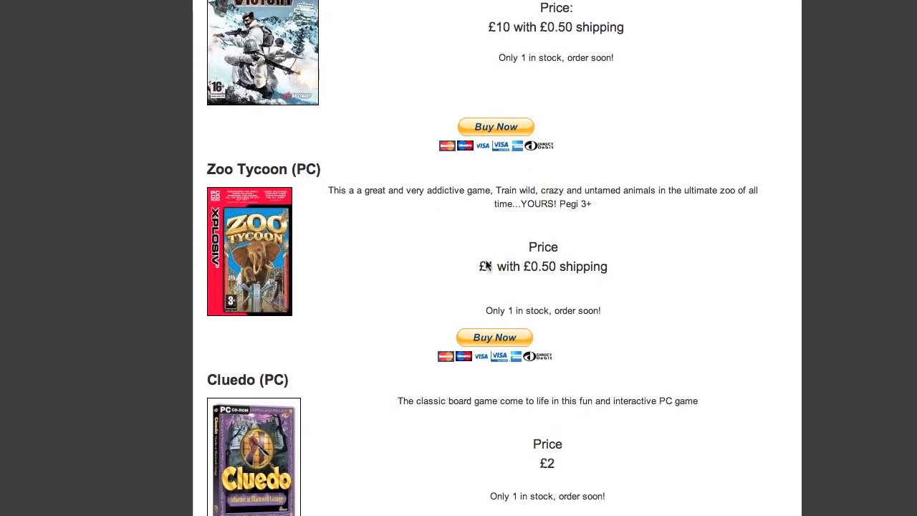
{"action": "scroll", "scroll_direction": "down", "scroll_amount": 3}
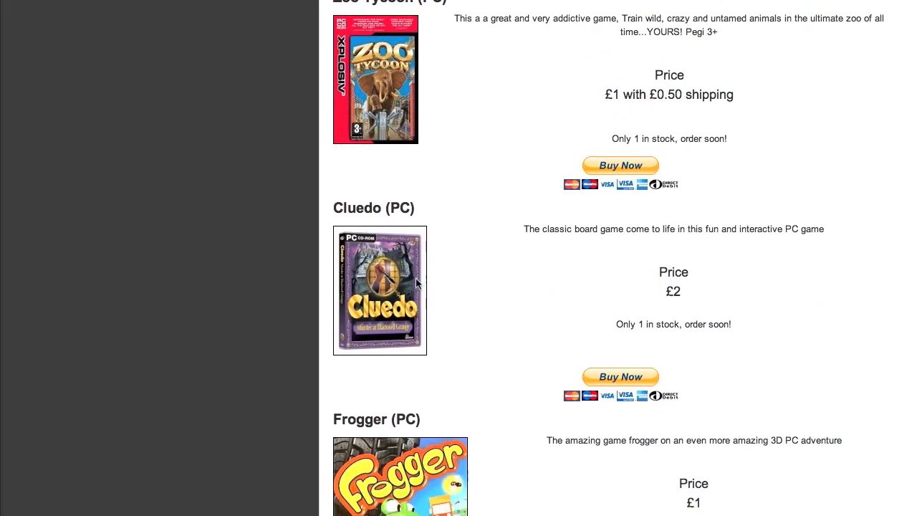
{"action": "scroll", "scroll_direction": "down", "scroll_amount": 3}
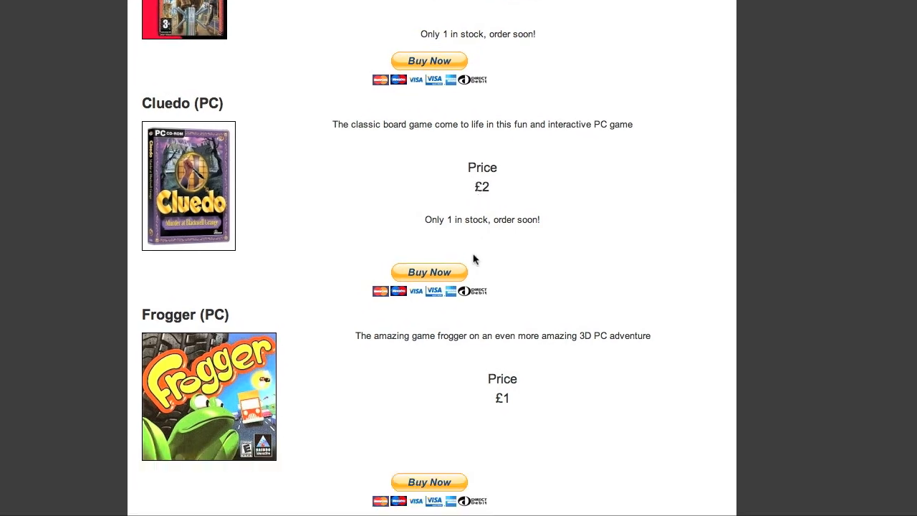
{"action": "scroll", "scroll_direction": "down", "scroll_amount": 3}
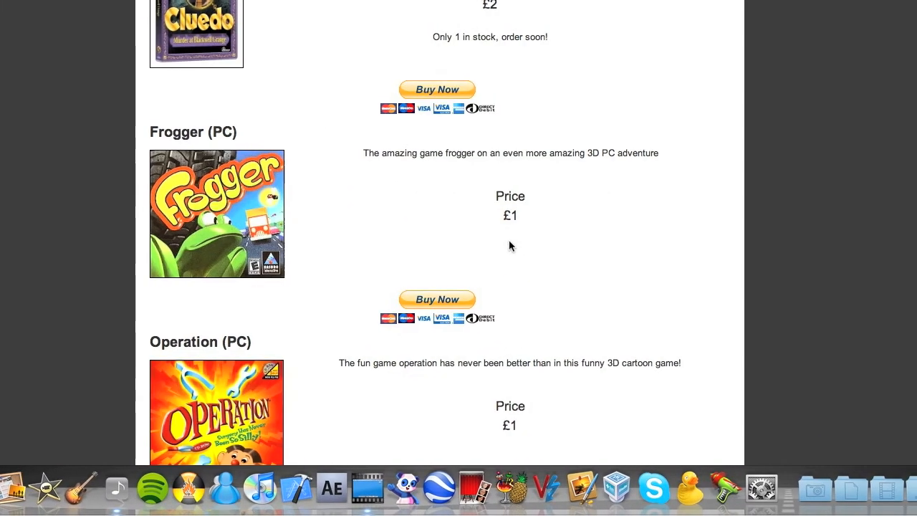
{"action": "scroll", "scroll_direction": "down", "scroll_amount": 3}
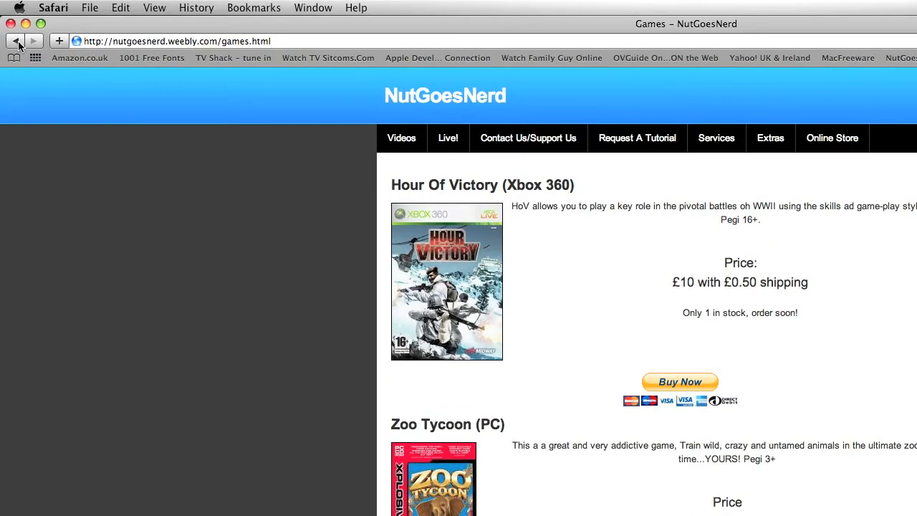
View the £1 Pay And Go O2 Sim Card in Mobile Phone Accessories, then go back.
{"action": "left_click", "coordinate": [831, 137]}
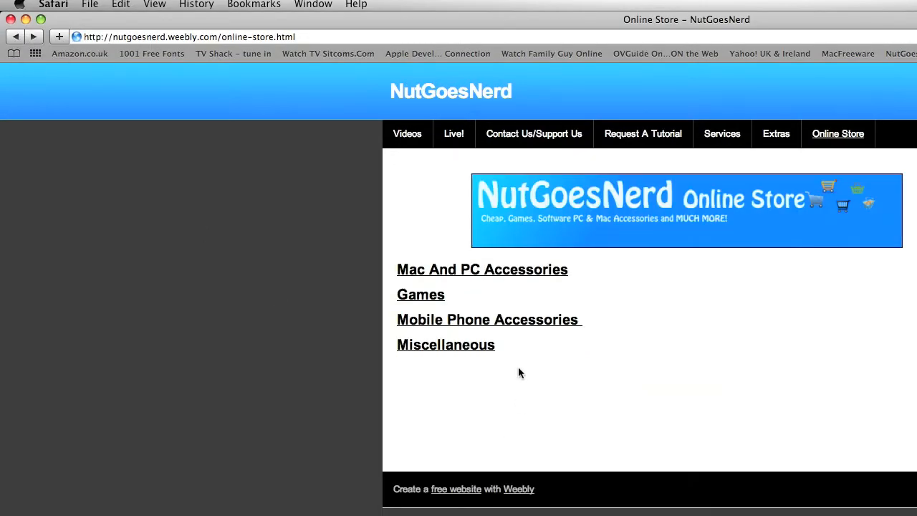
{"action": "left_click", "coordinate": [489, 319]}
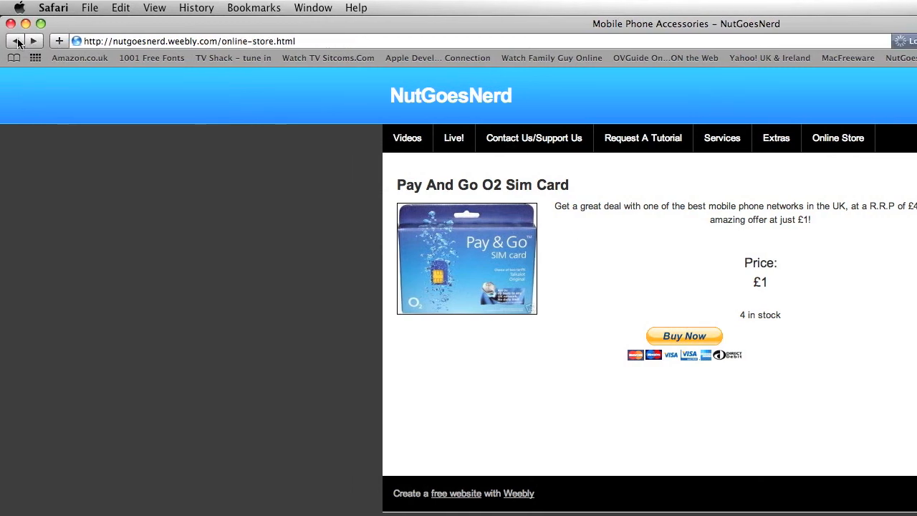
{"action": "left_click", "coordinate": [837, 137]}
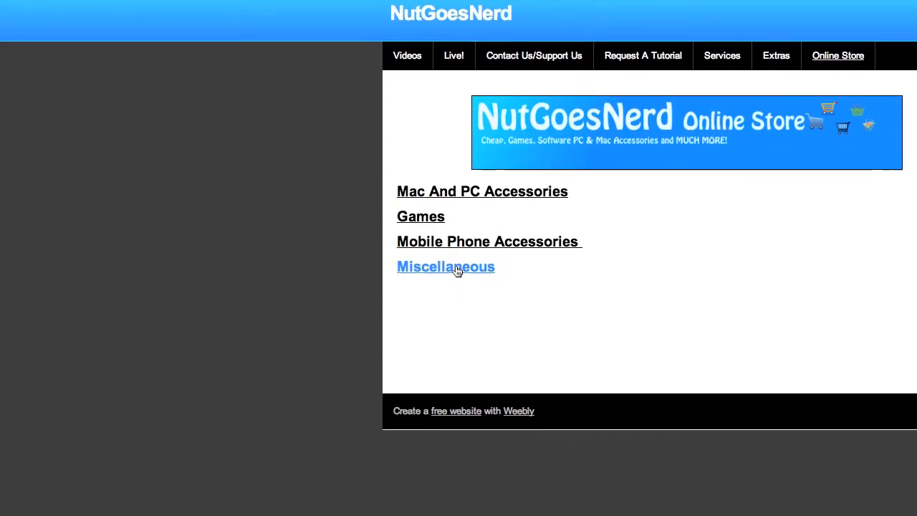
Buy the USB To AC Plug Adaptor from Miscellaneous via PayPal, totalling £1.50 GBP.
{"action": "left_click", "coordinate": [445, 265]}
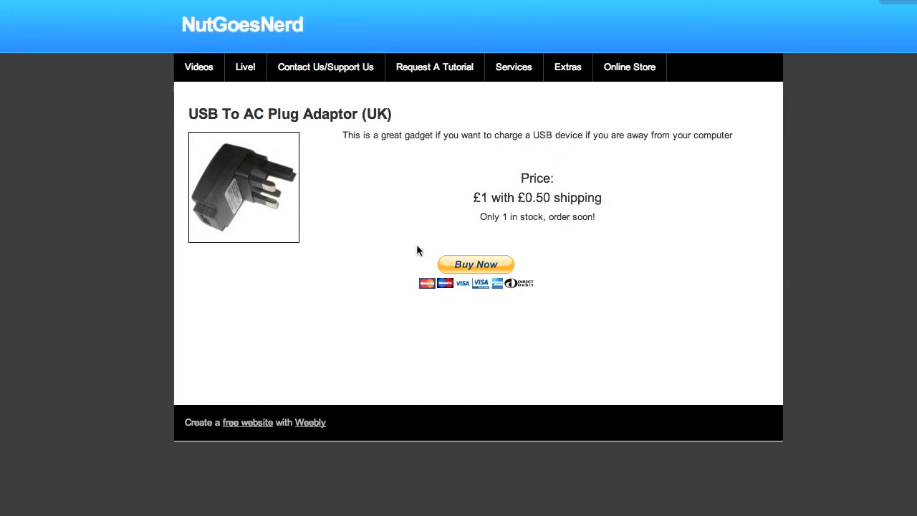
{"action": "left_click", "coordinate": [476, 264]}
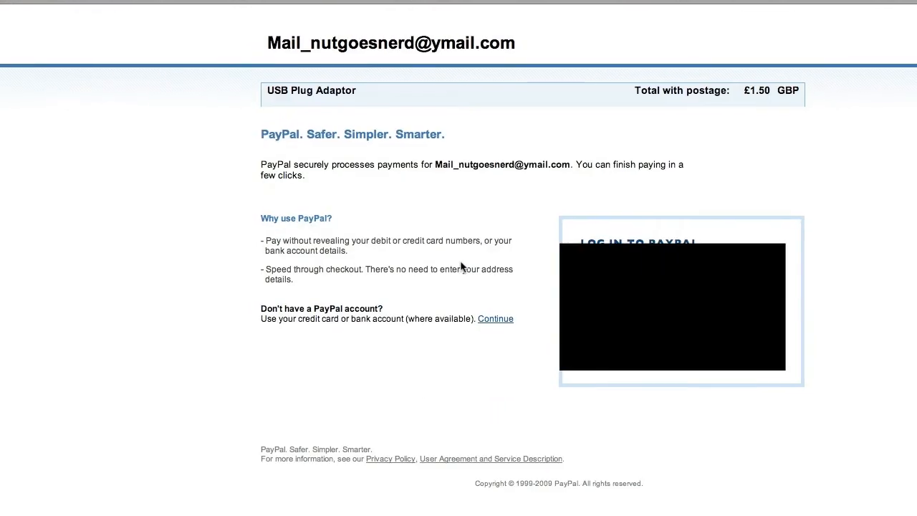